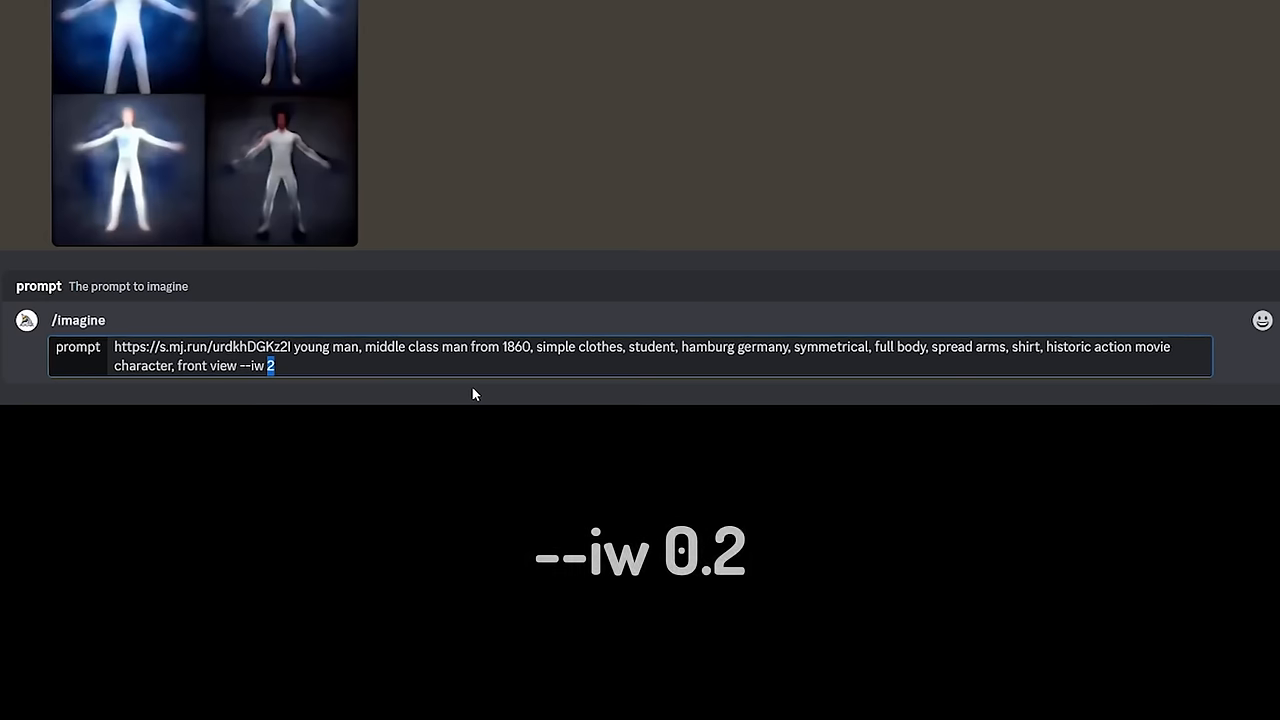
Step: Submit the imagine prompt with the reference image link, full-body 1860 young man description and image weight
key("Enter")
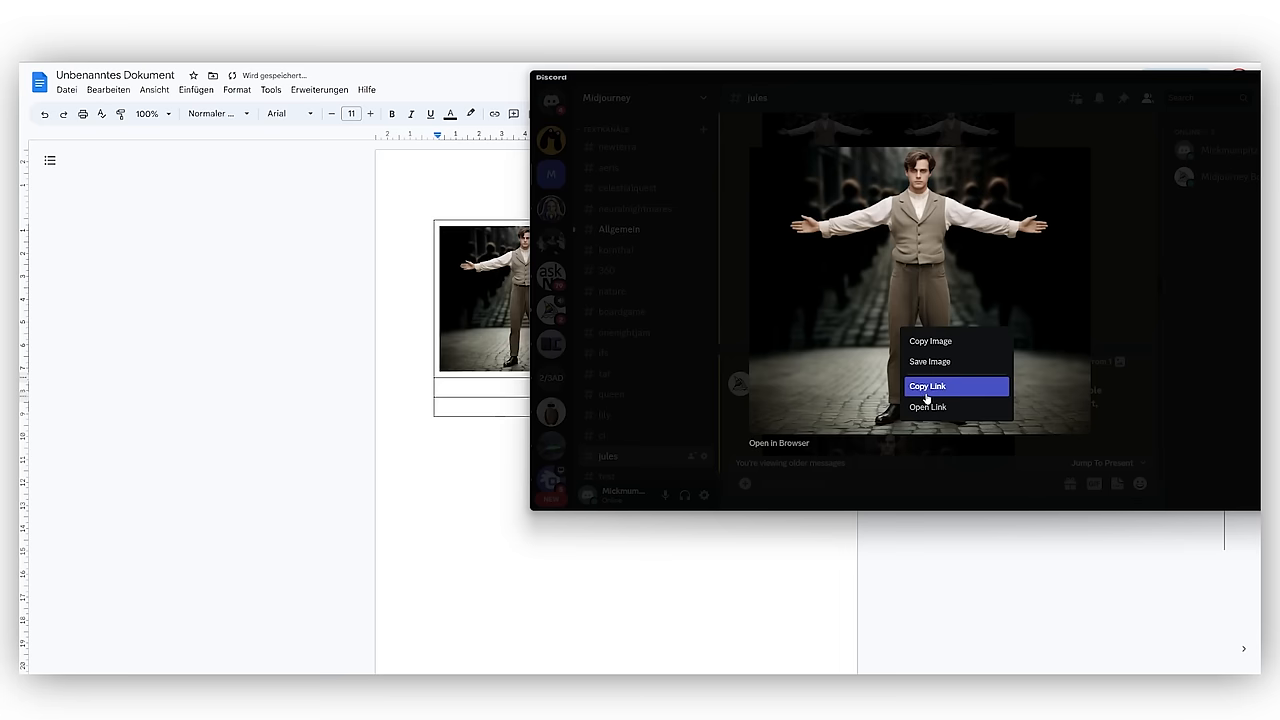
Step: Copy the link of the generated full-body character image for use as a prompt reference
left_click(928, 386)
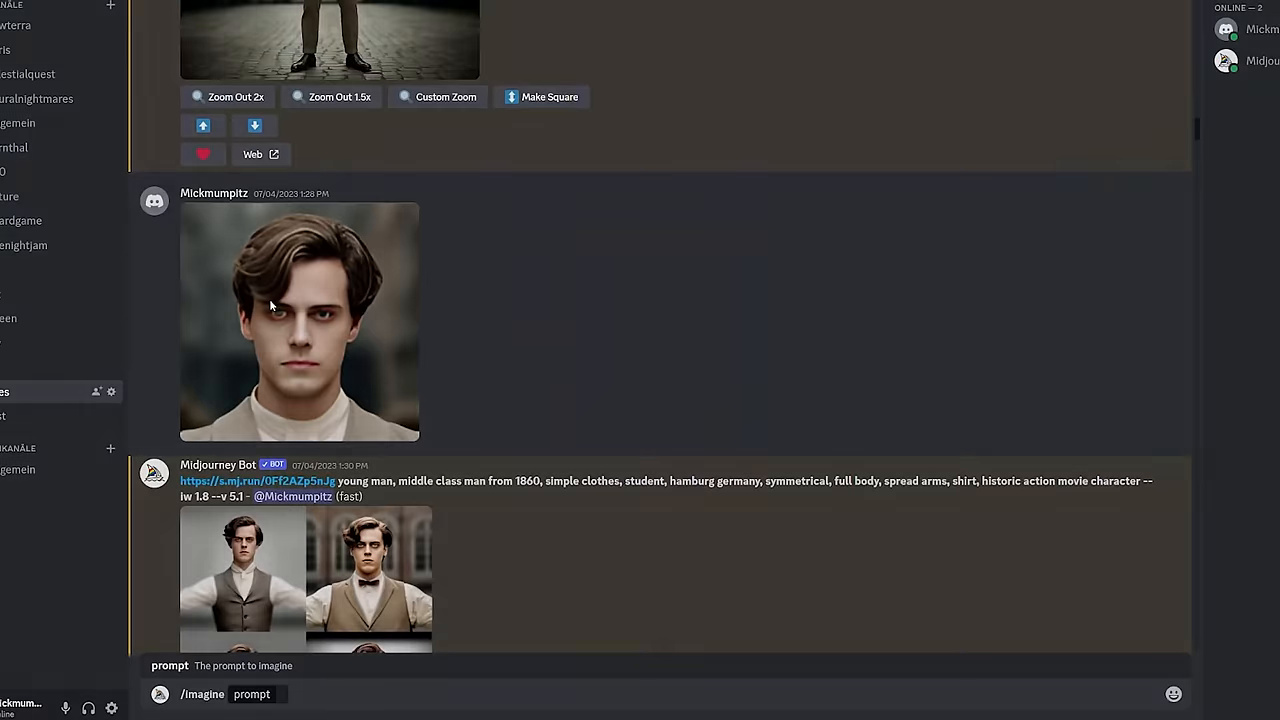
Step: Scroll down to the close-up neutral-expression portrait results generated with --iw 1.8
scroll("down", 3)
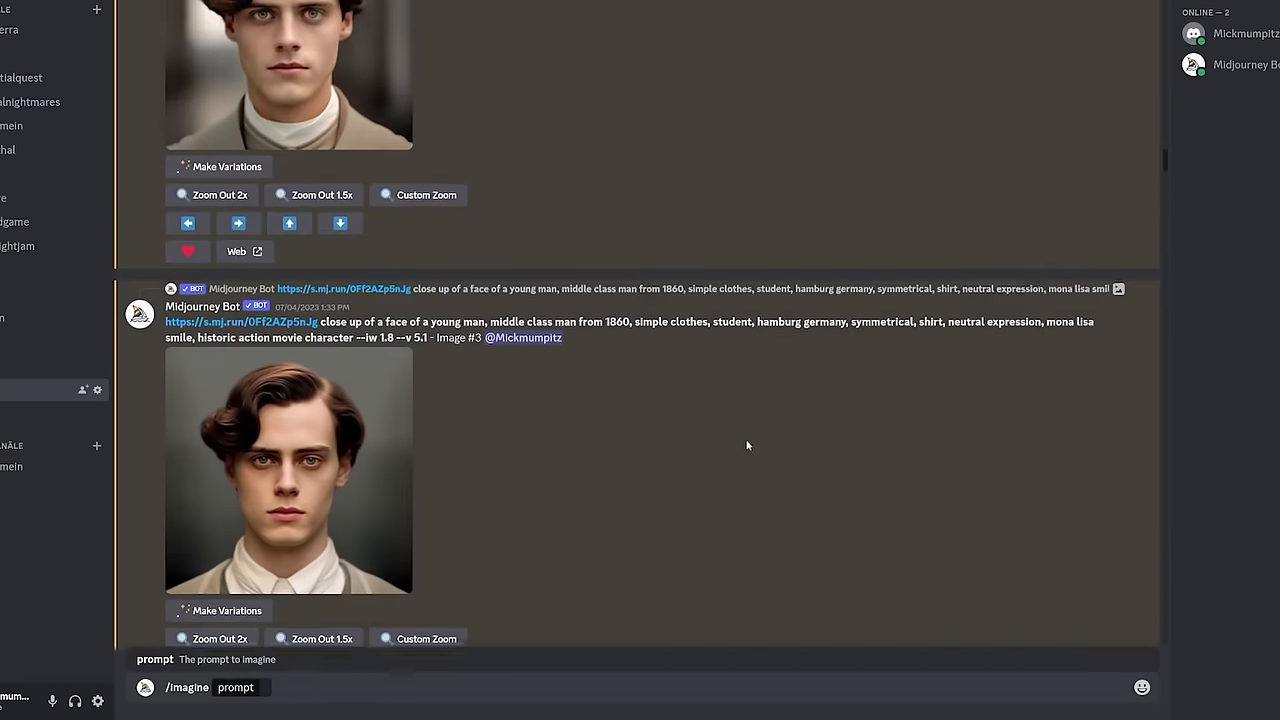
scroll("down", 3)
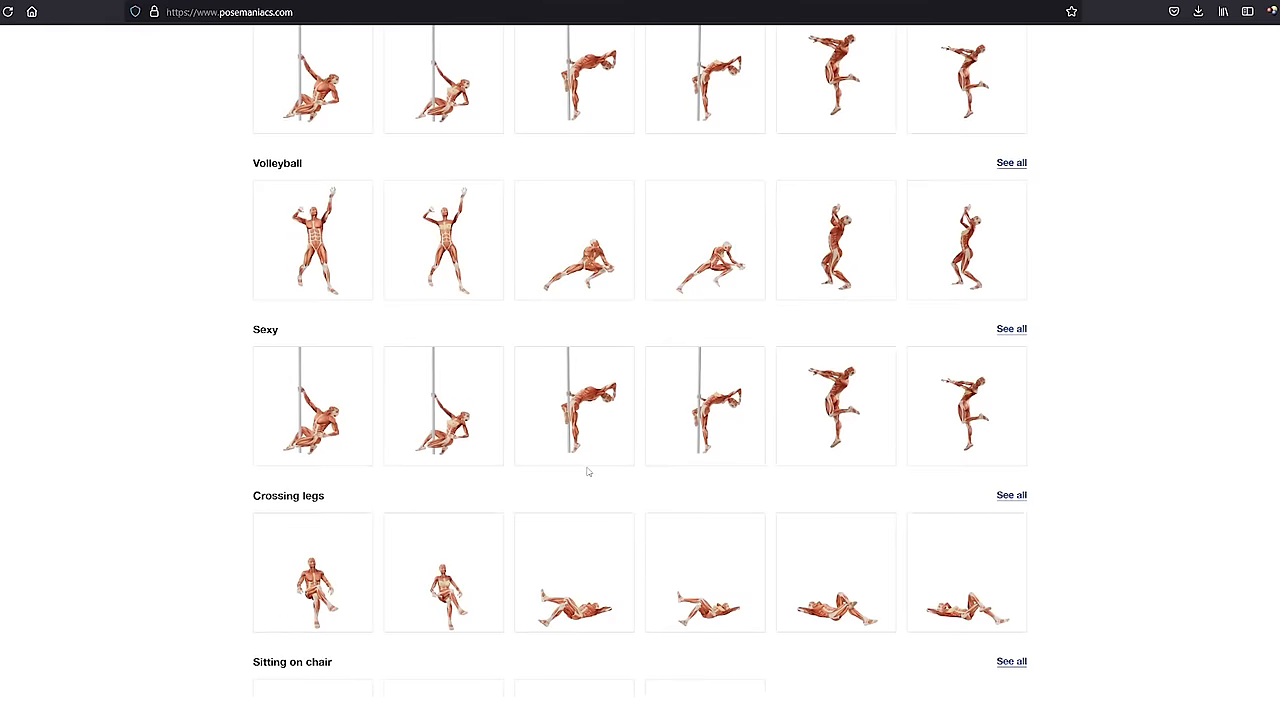
Step: Scroll the PoseManiacs page down to the Leaning and Standing pose categories
scroll("down", 3)
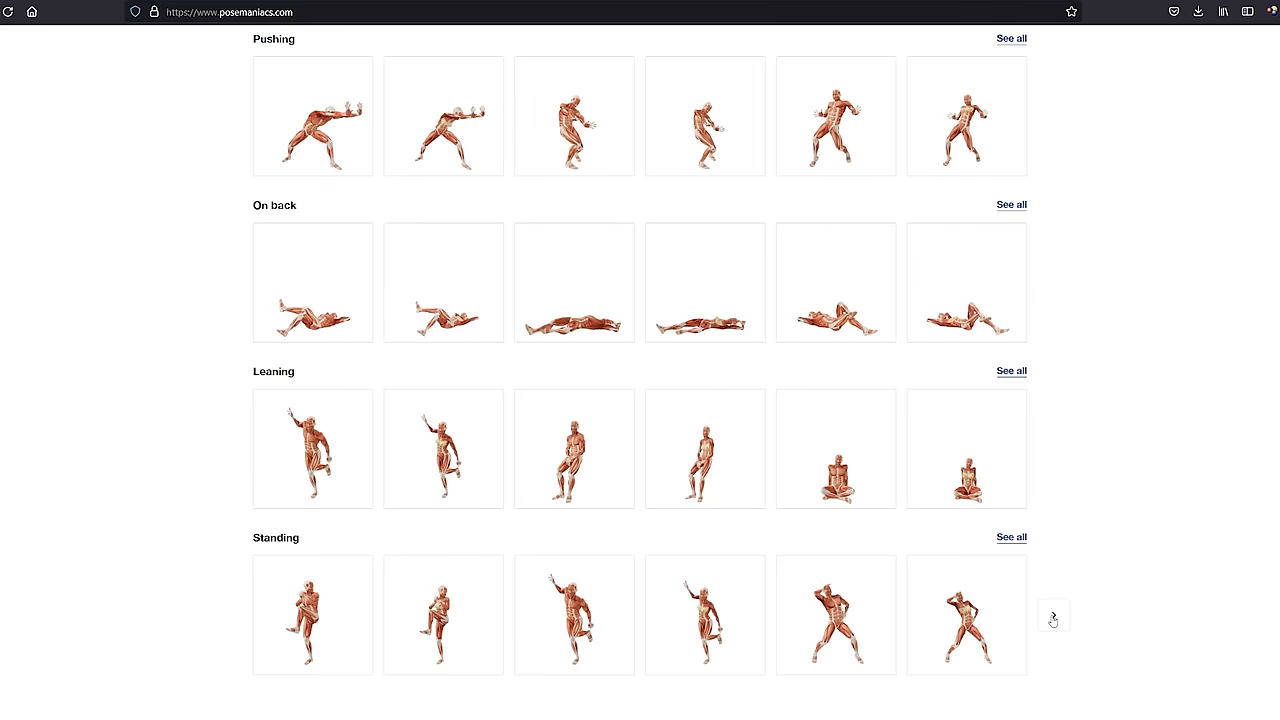
scroll("down", 3)
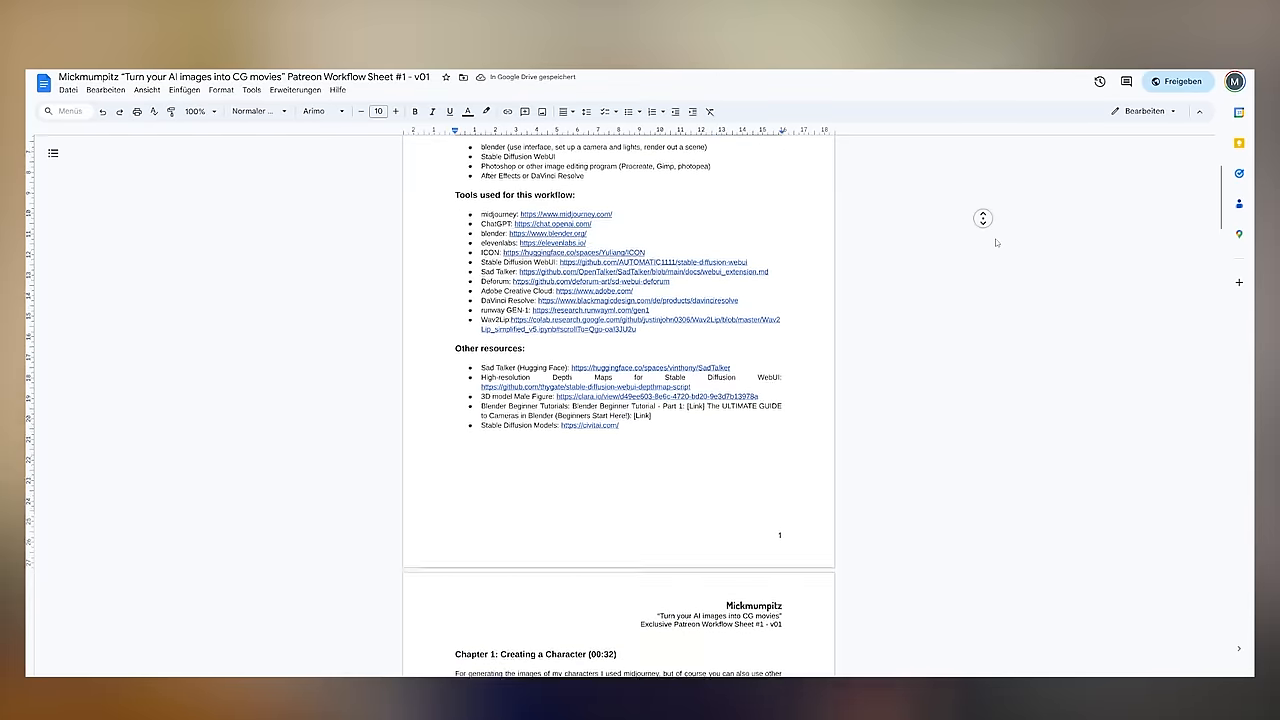
Step: Scroll the workflow sheet past Tools used down to Chapter 1: Creating a Character
scroll("down", 3)
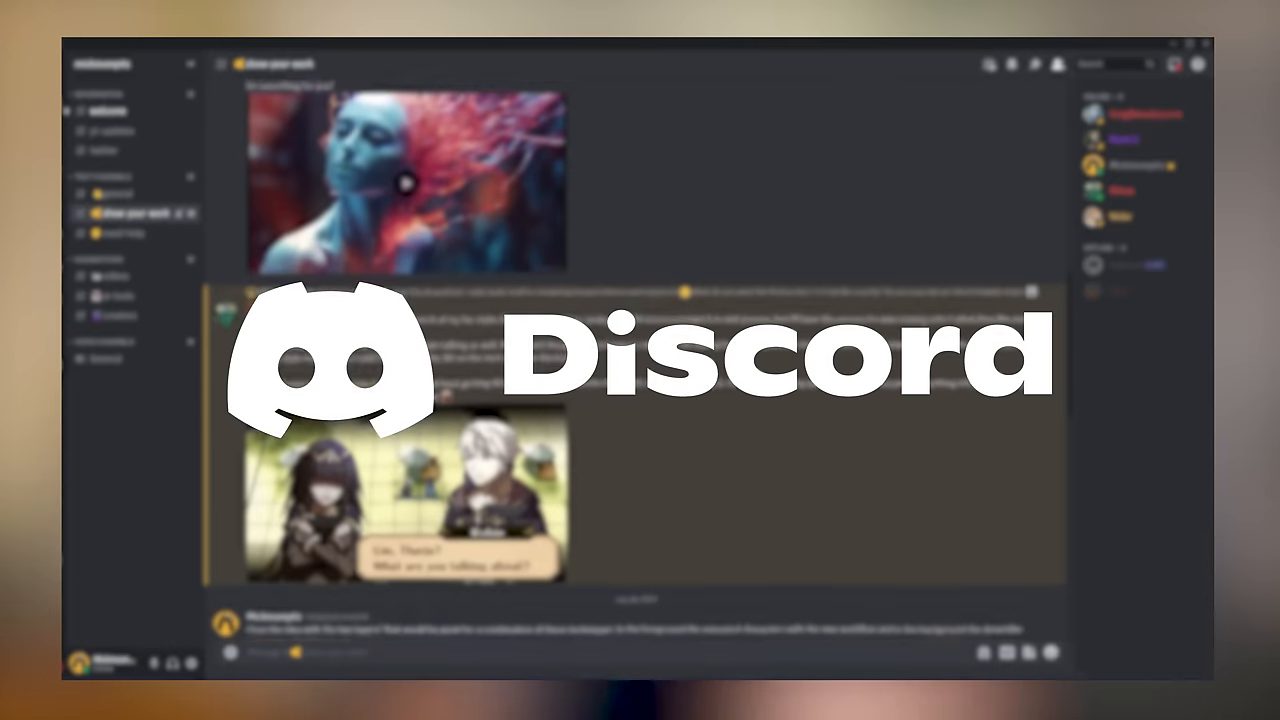
scroll("down", 3)
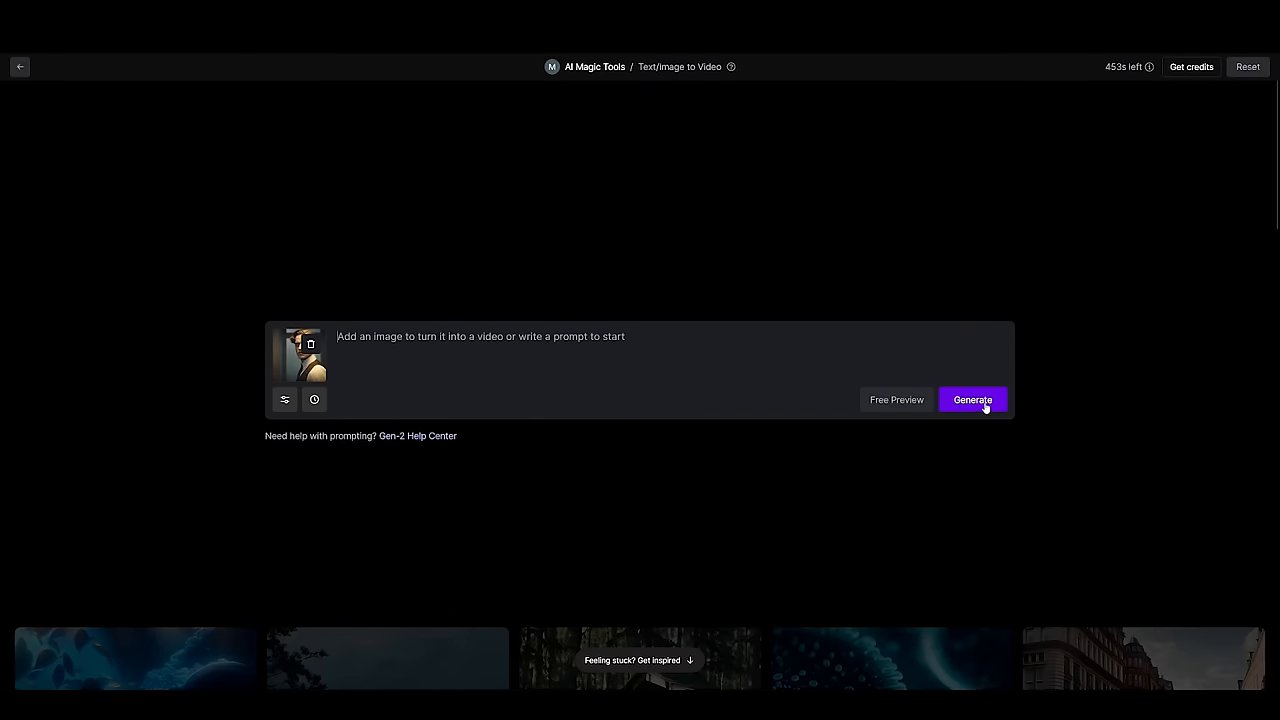
Step: Generate a Gen-2 video from the uploaded young man portrait and download the result clip
left_click(972, 400)
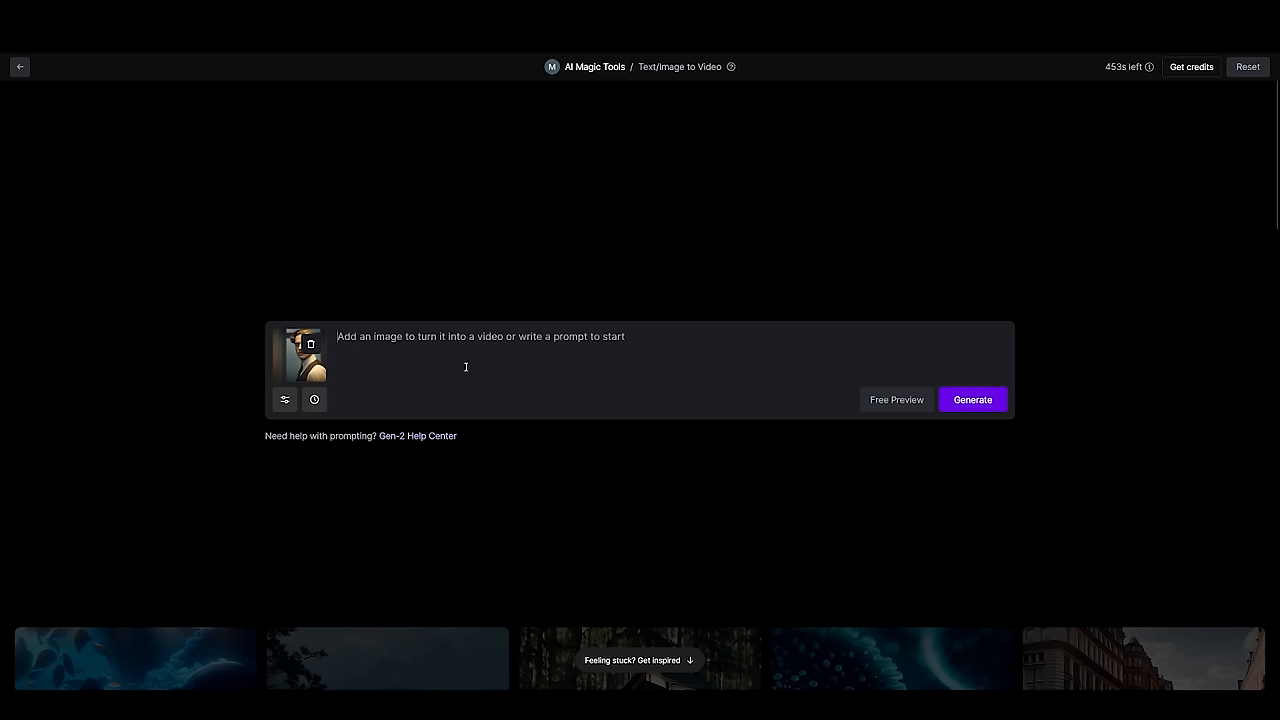
left_click(972, 400)
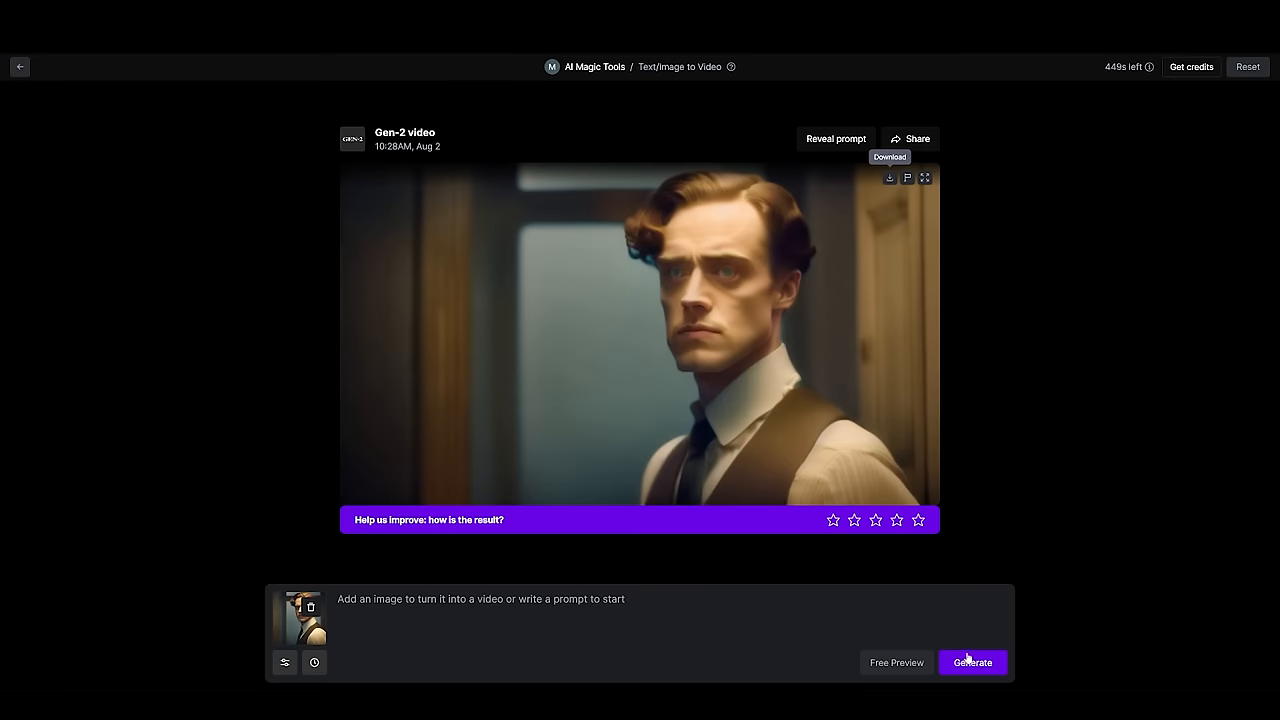
left_click(972, 662)
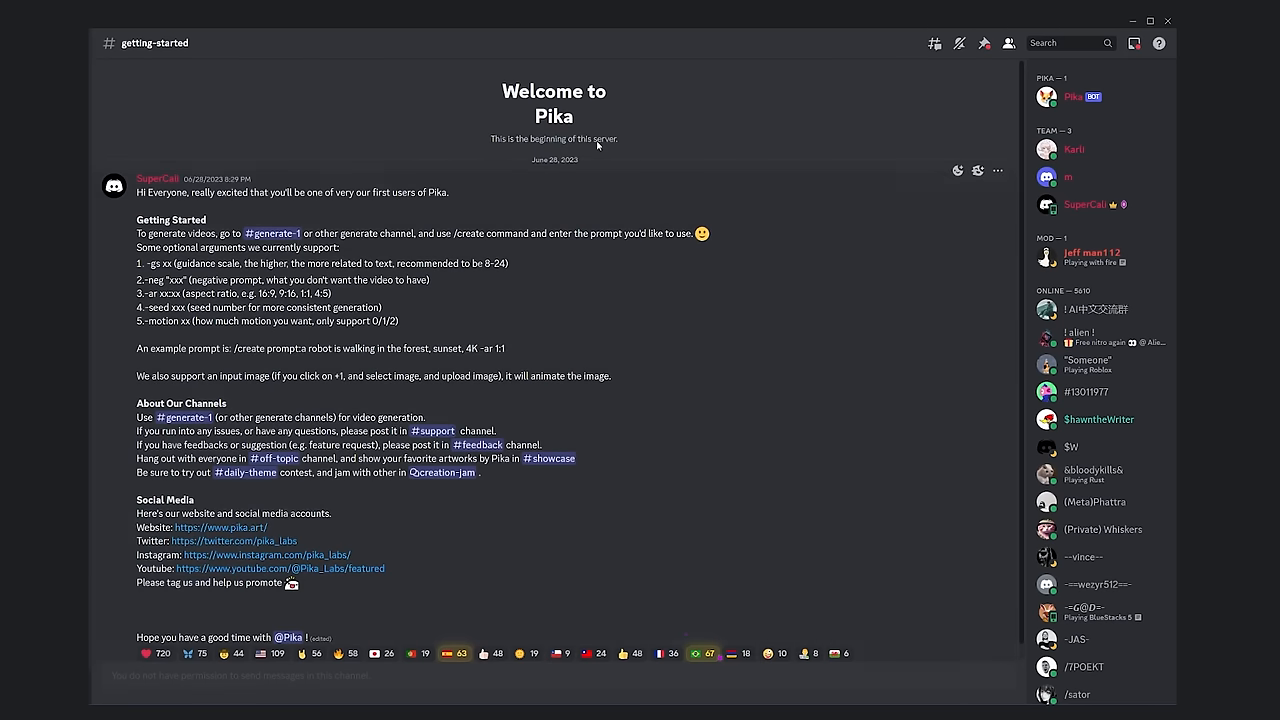
Step: Switch to the Pika #generate-1 channel and browse other users' video generations
left_click(272, 232)
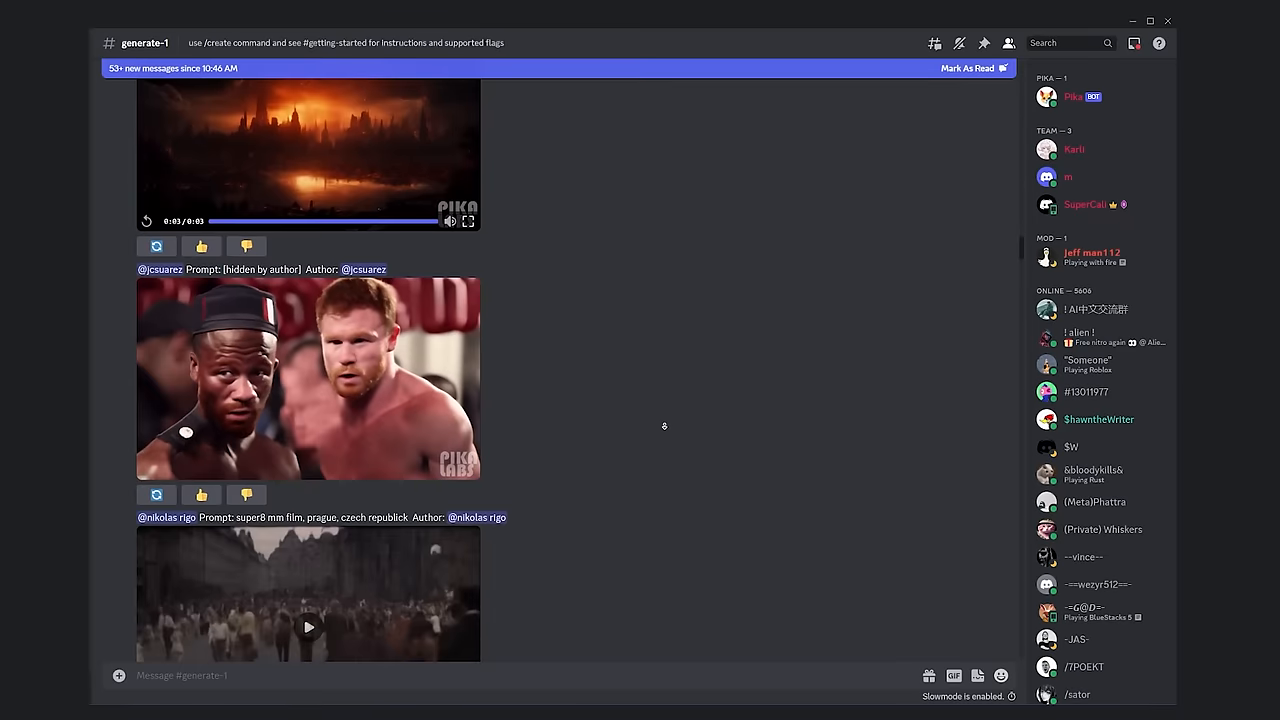
scroll("down", 3)
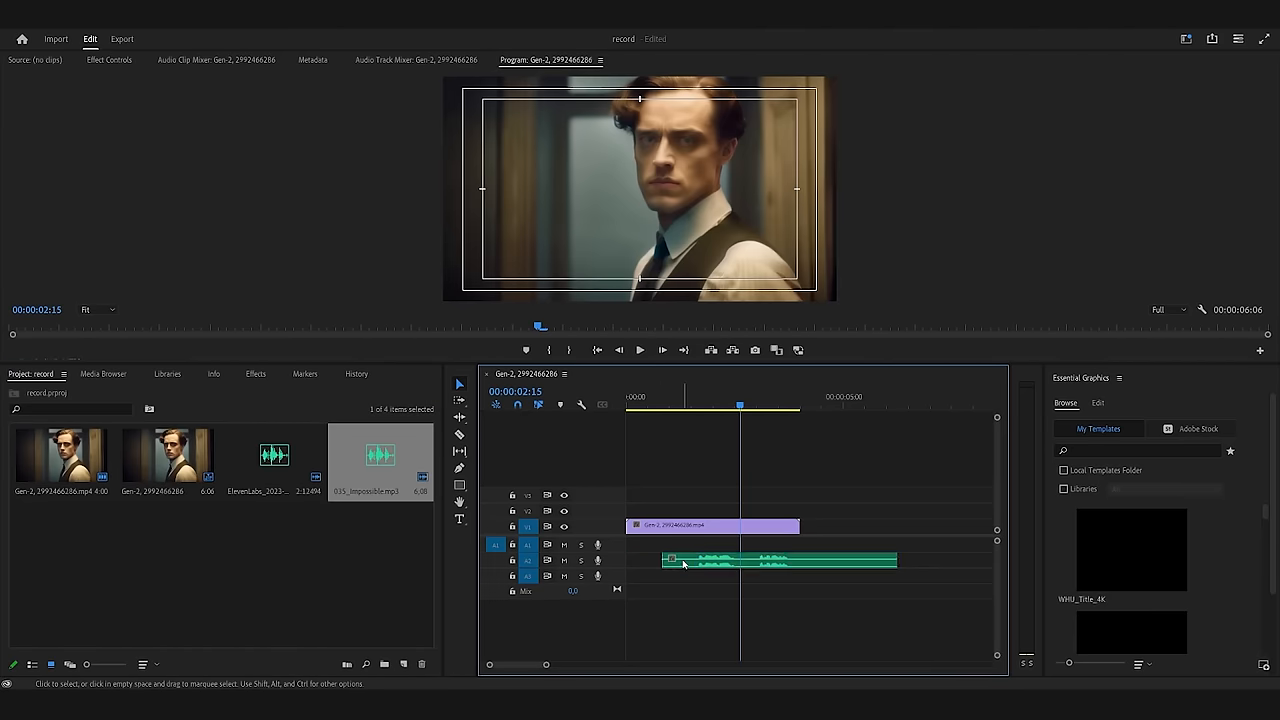
Step: Select the timeline clip and choose the export file format for the Gen-2 clip with audio
left_click(640, 350)
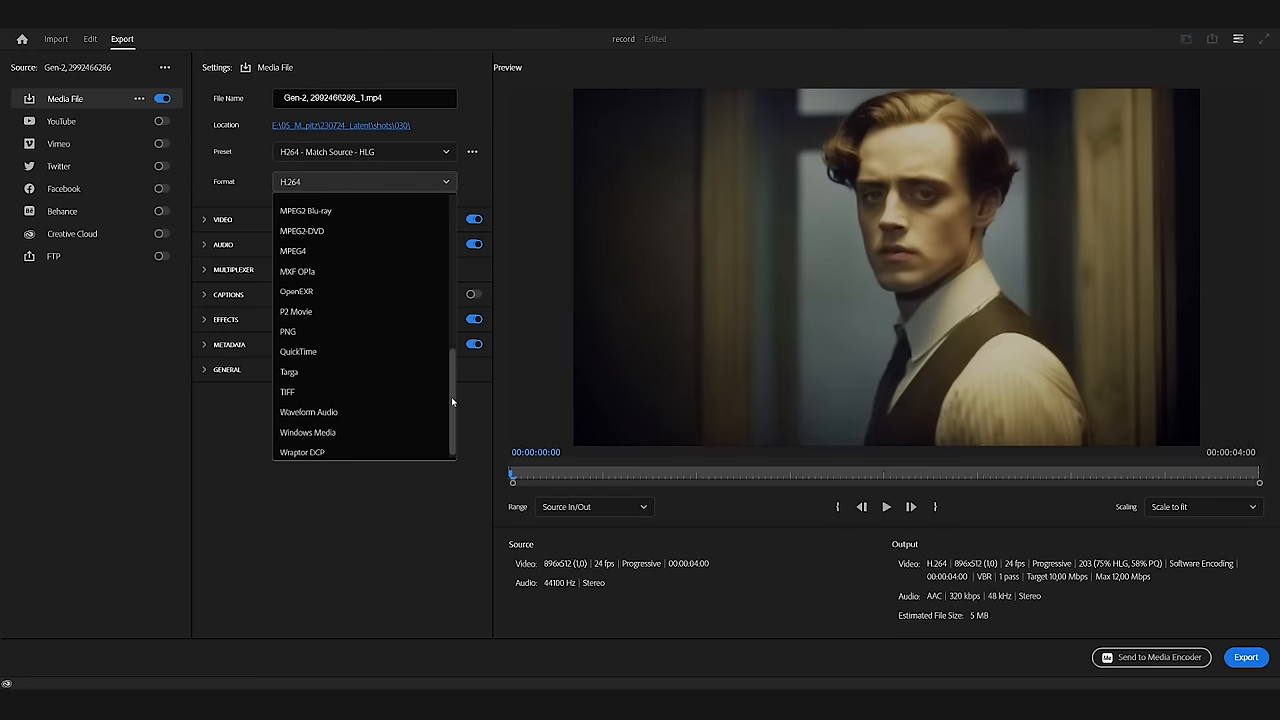
left_click(308, 412)
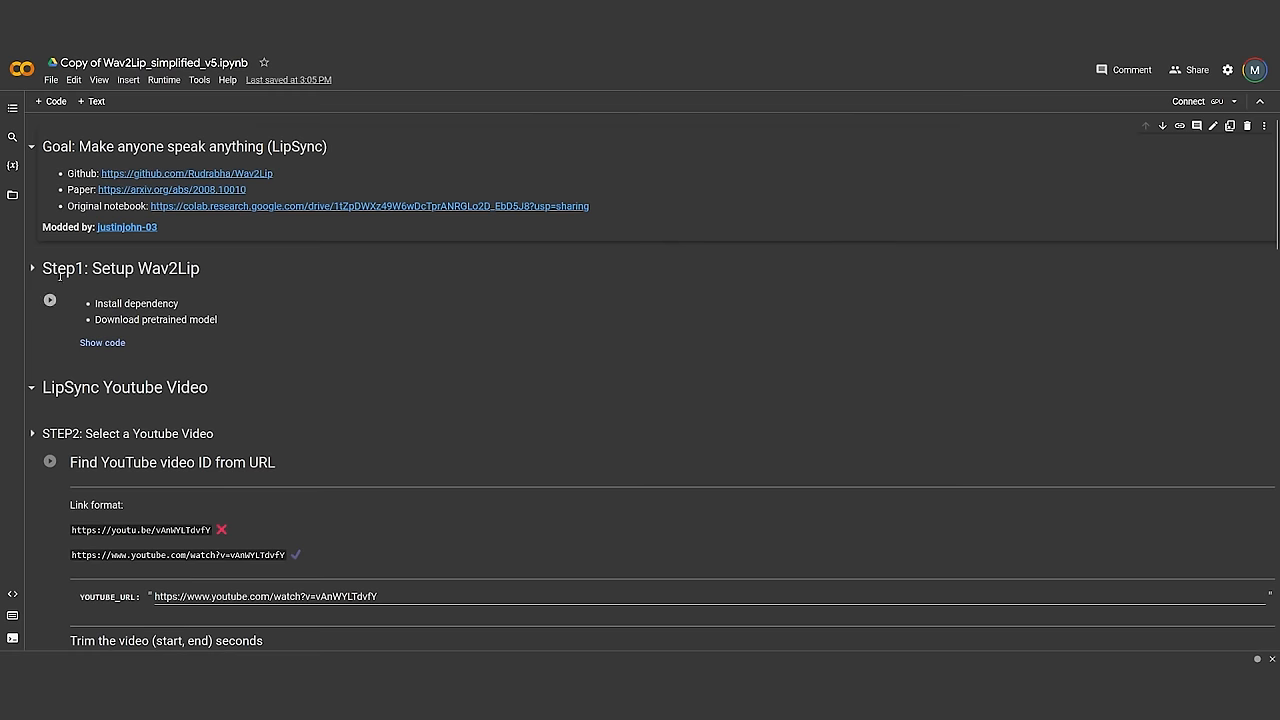
Step: Run the Wav2Lip setup and video upload cells and upload the character video
left_click(50, 300)
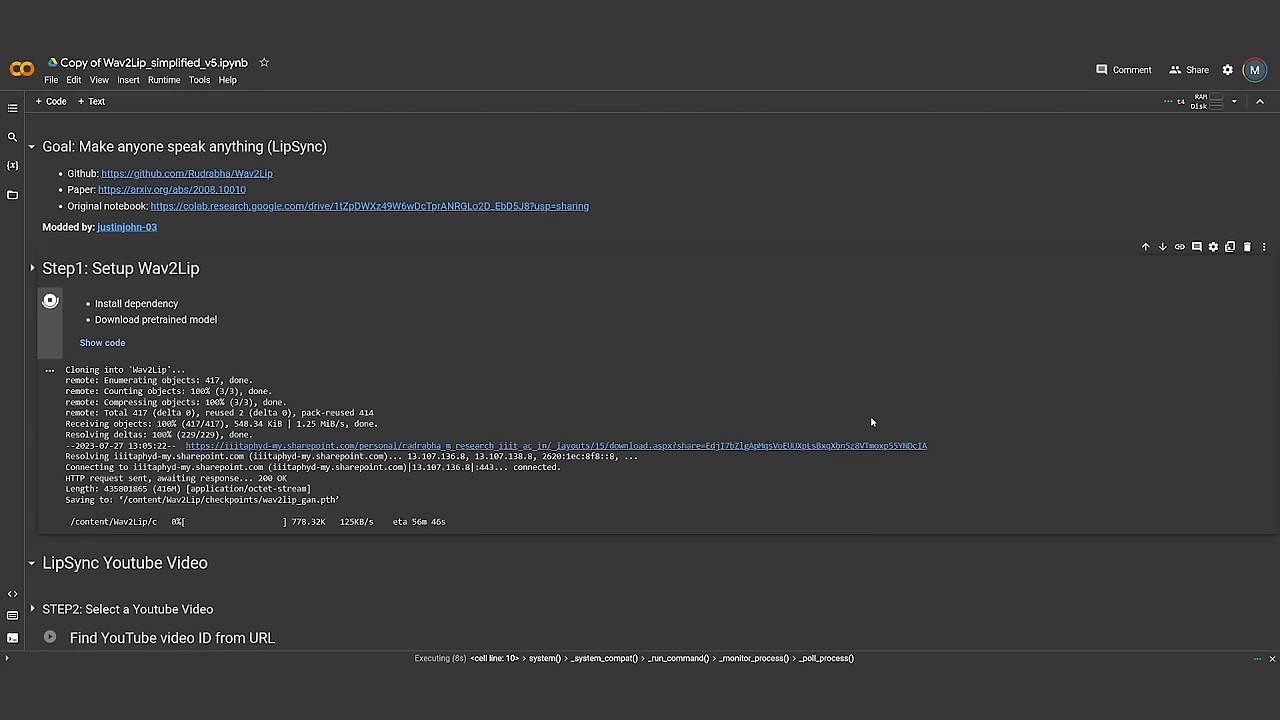
scroll("down", 3)
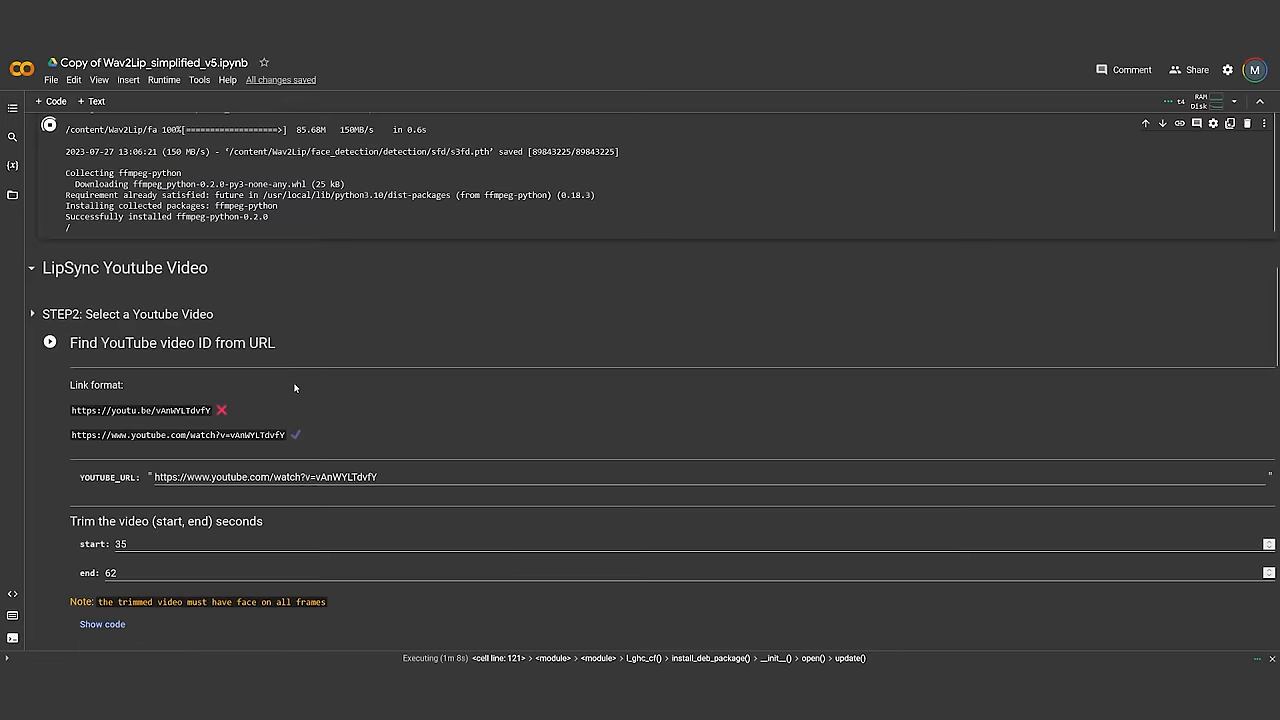
scroll("down", 3)
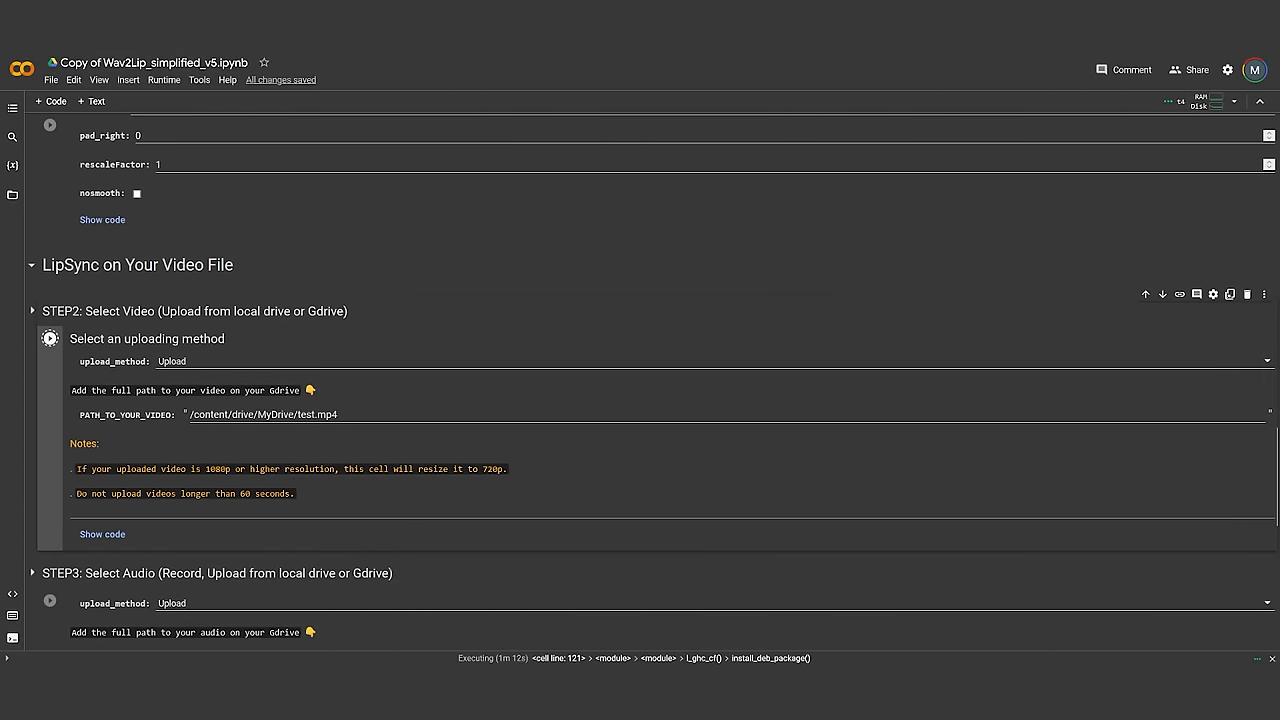
left_click(48, 338)
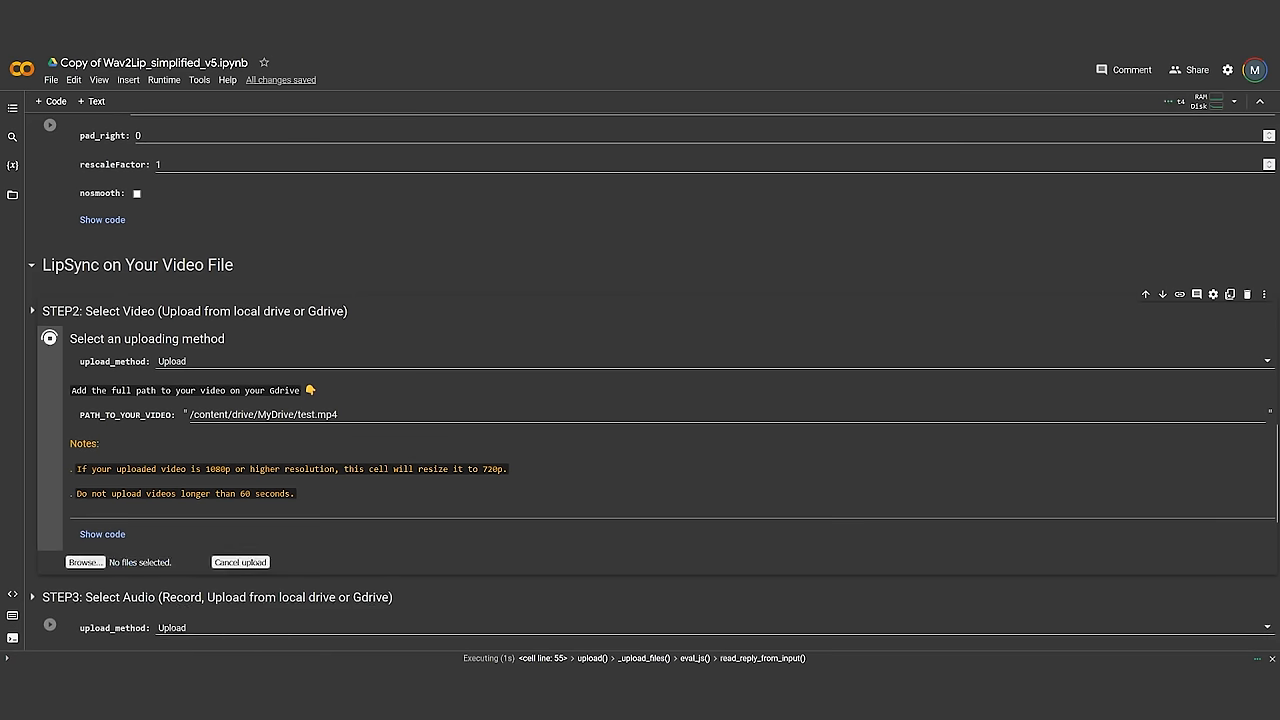
left_click(84, 560)
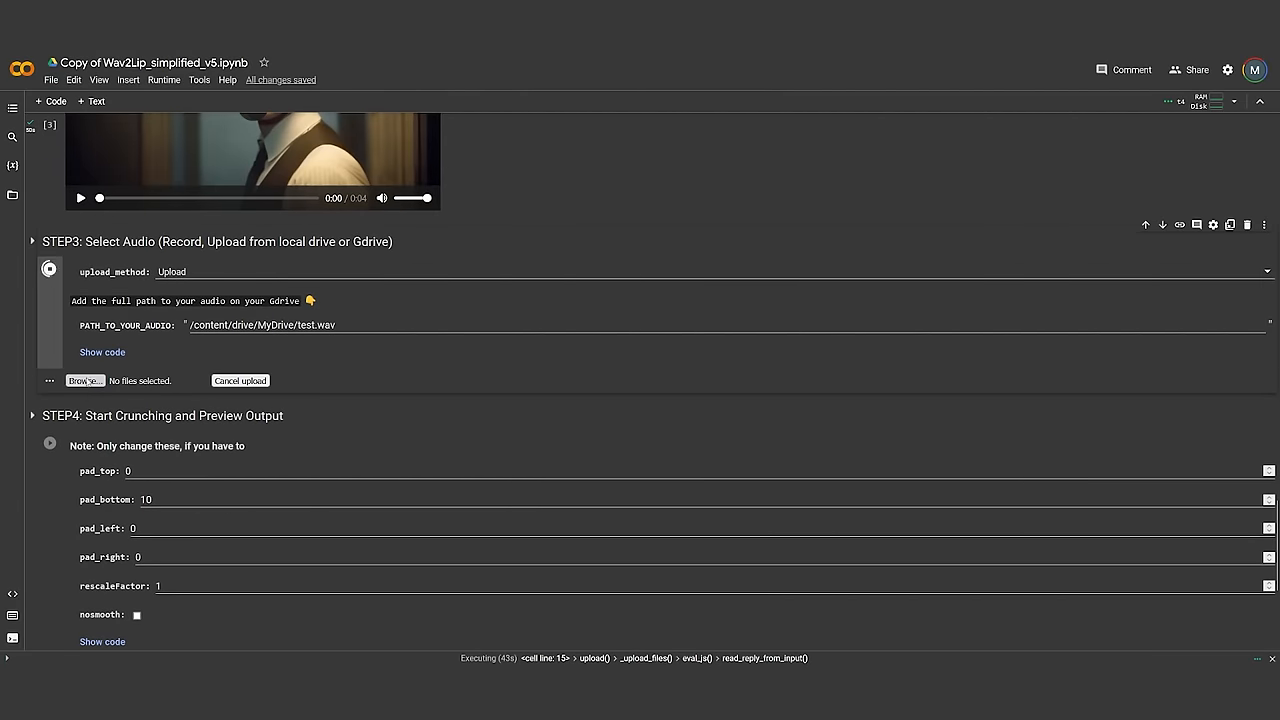
Step: Upload the voice WAV audio file into the Step 3 cell of the notebook
left_click(84, 380)
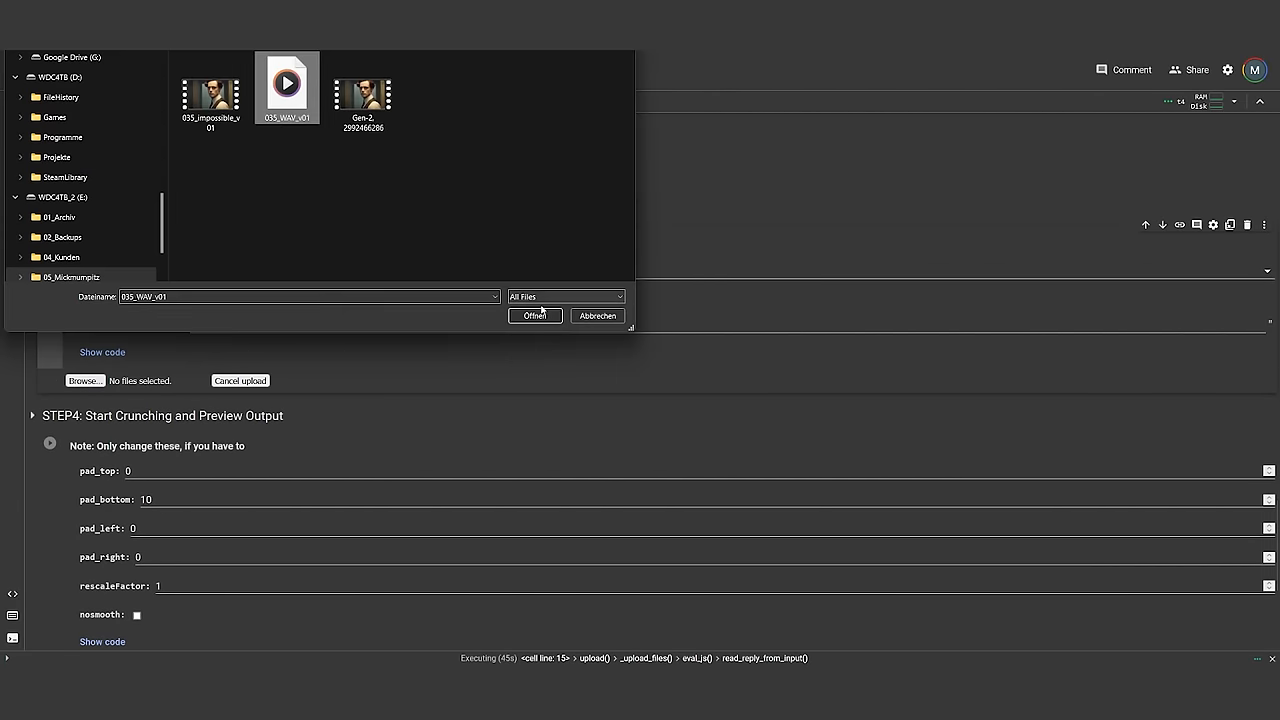
left_click(534, 316)
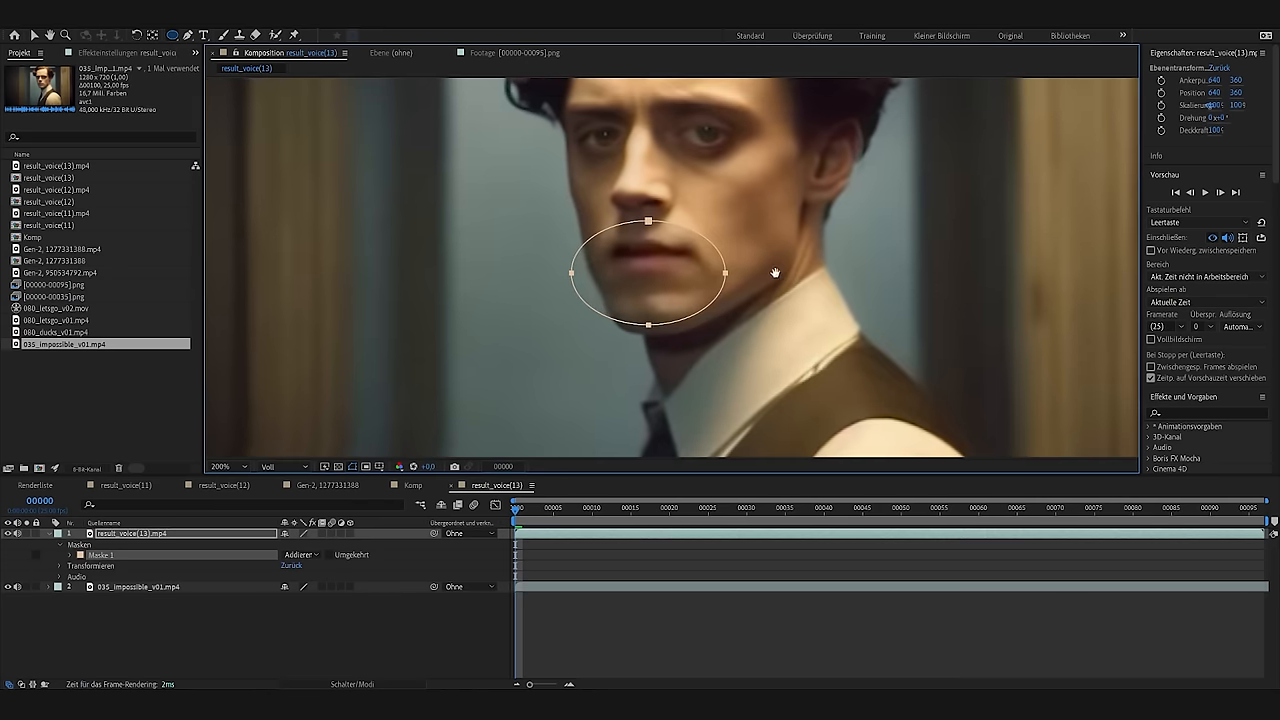
Step: Draw an ellipse mask around the mouth on the result_voice layer above the original clip
left_click(60, 556)
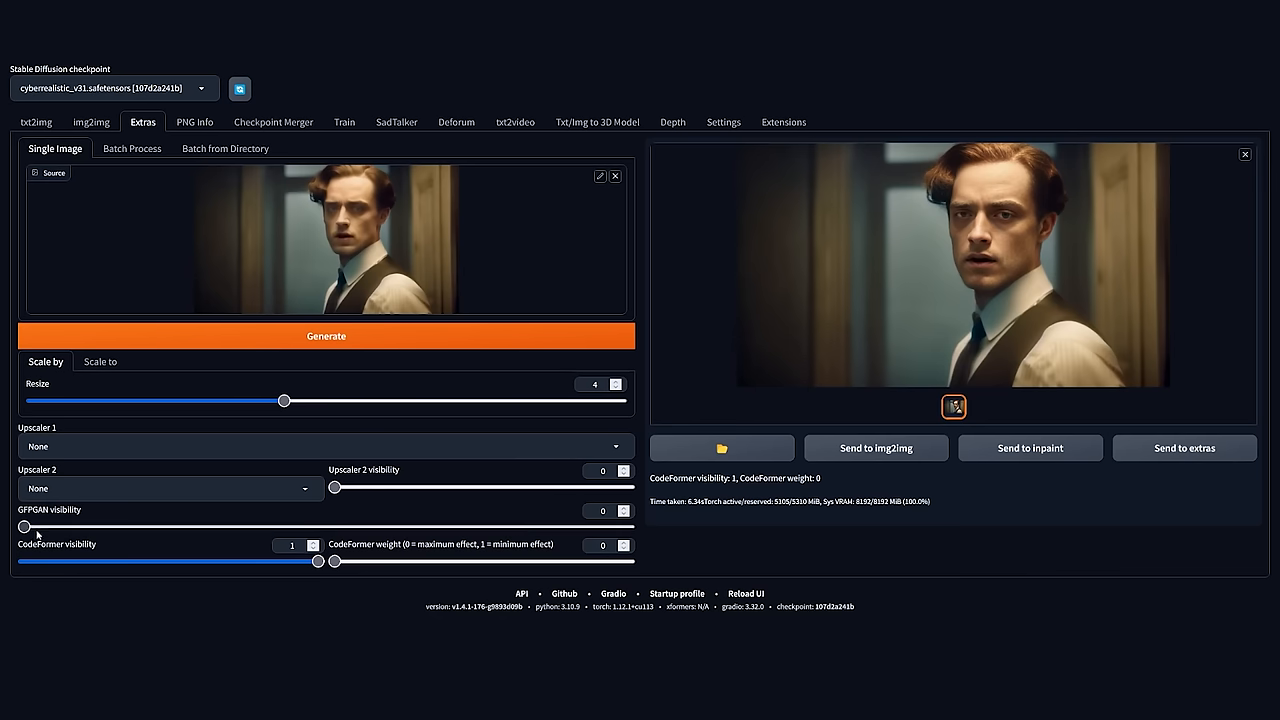
Step: Blend full GFPGAN with tuned CodeFormer strength and switch to Batch from Directory
left_click_drag(24, 528, 628, 528)
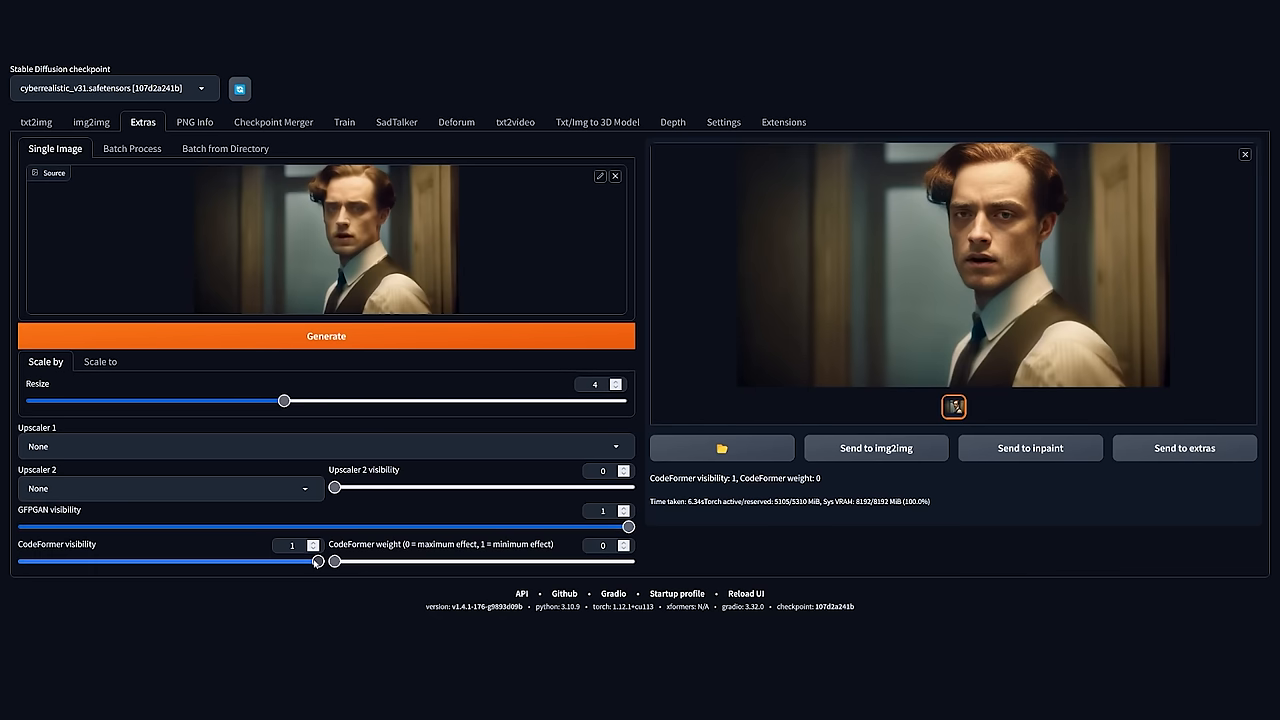
left_click_drag(318, 560, 56, 560)
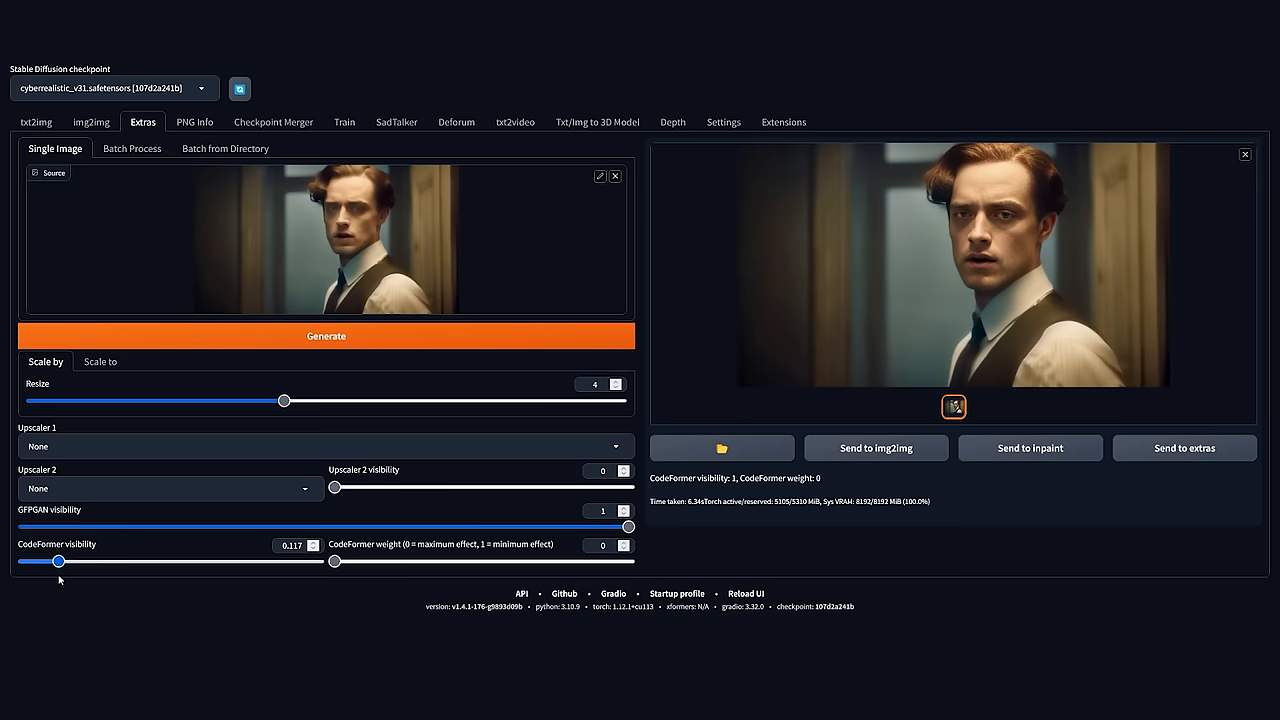
left_click_drag(332, 560, 472, 560)
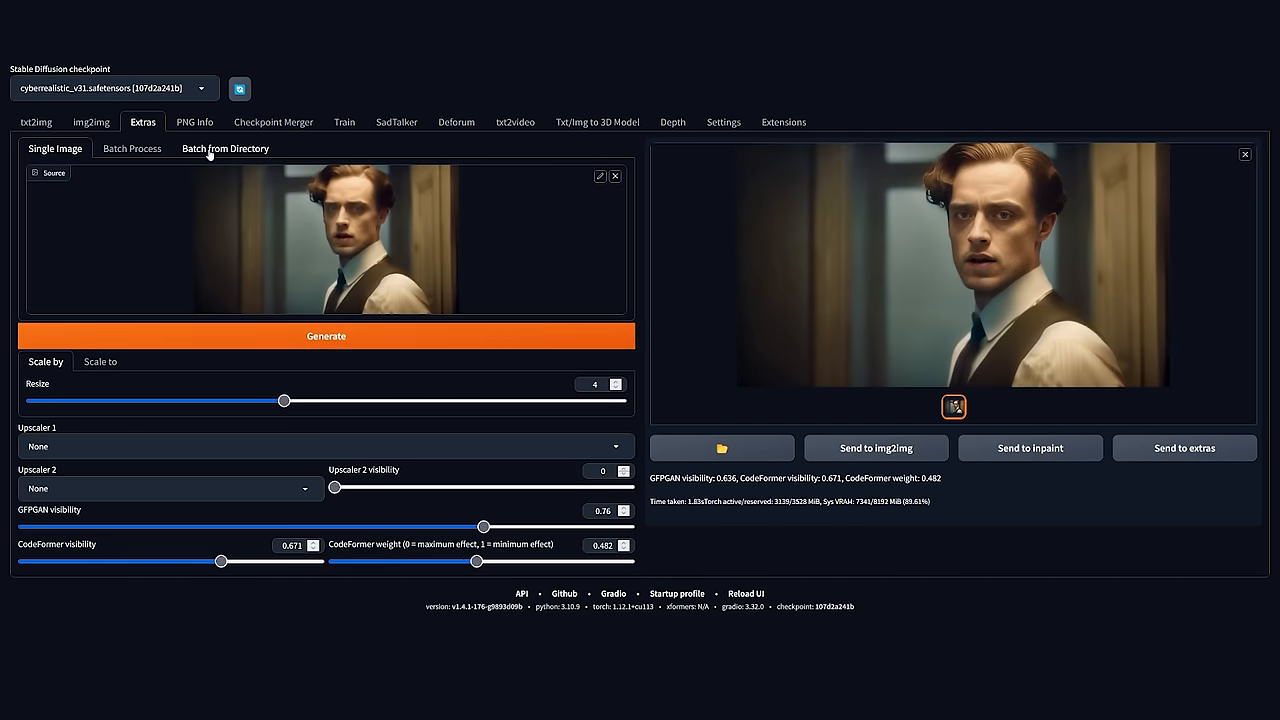
left_click(224, 148)
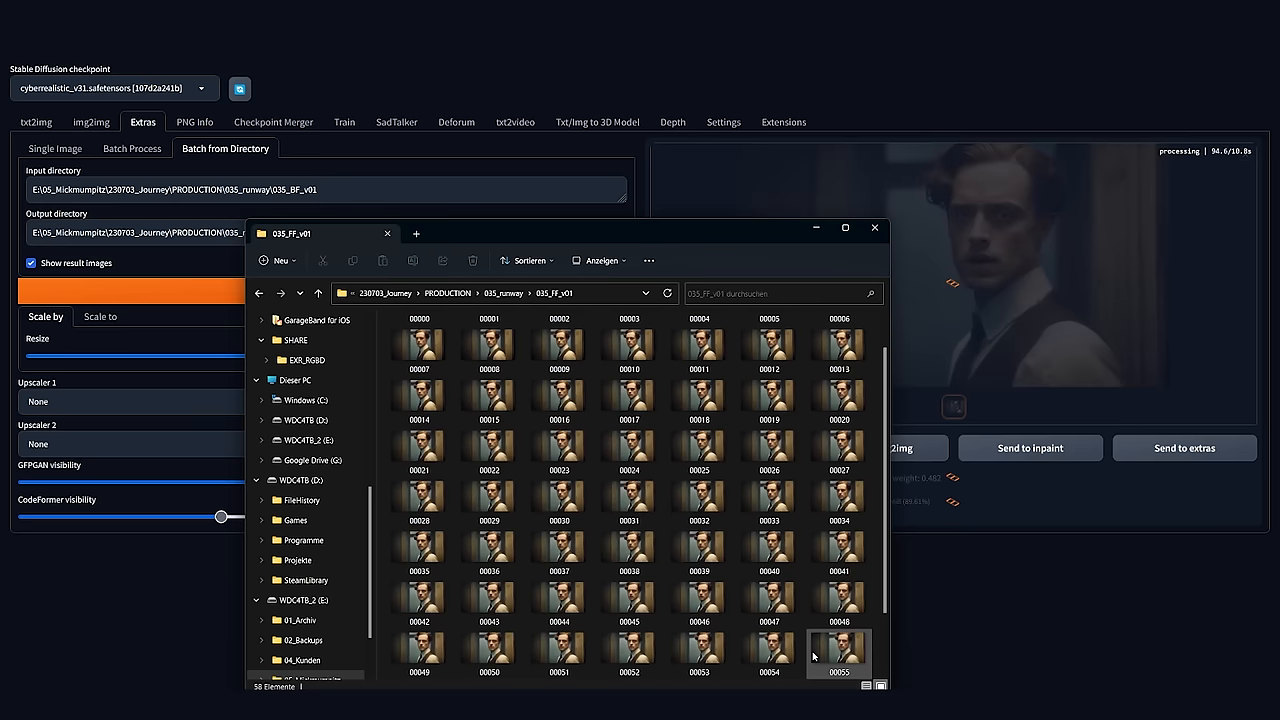
scroll("down", 3)
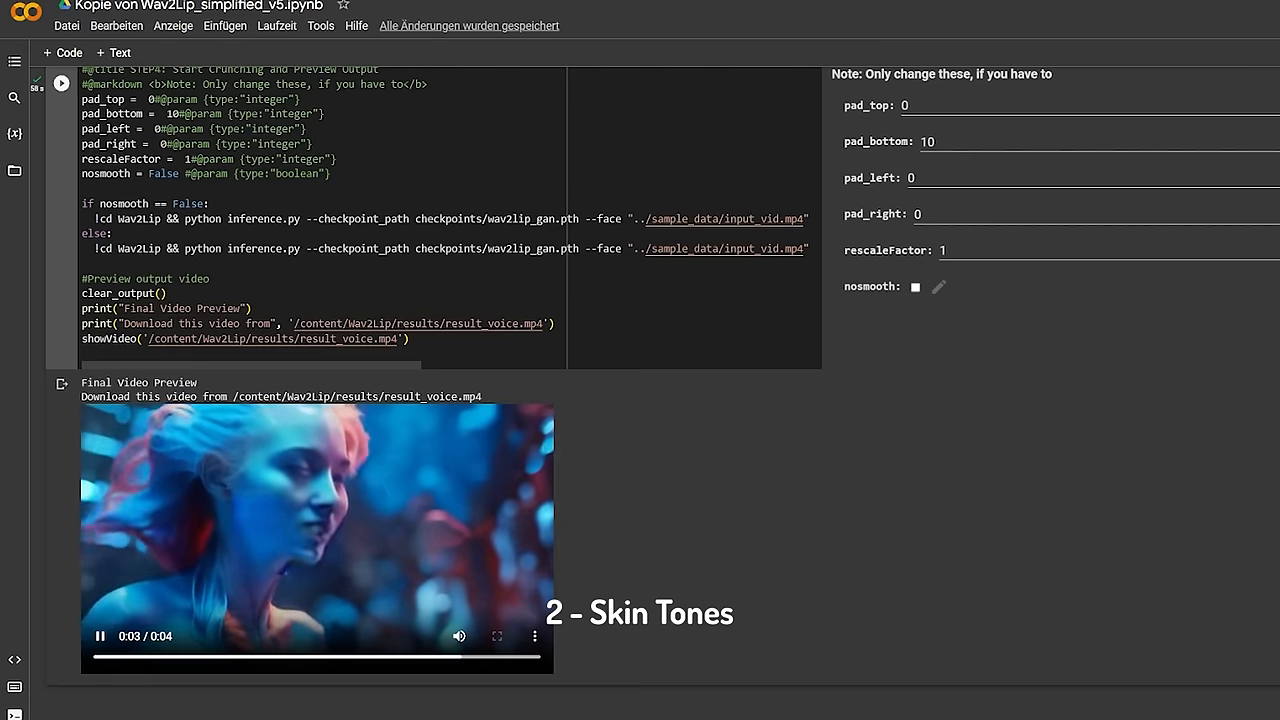
Step: Play back the lip-synced Wav2Lip result in the Final Video Preview
left_click(496, 636)
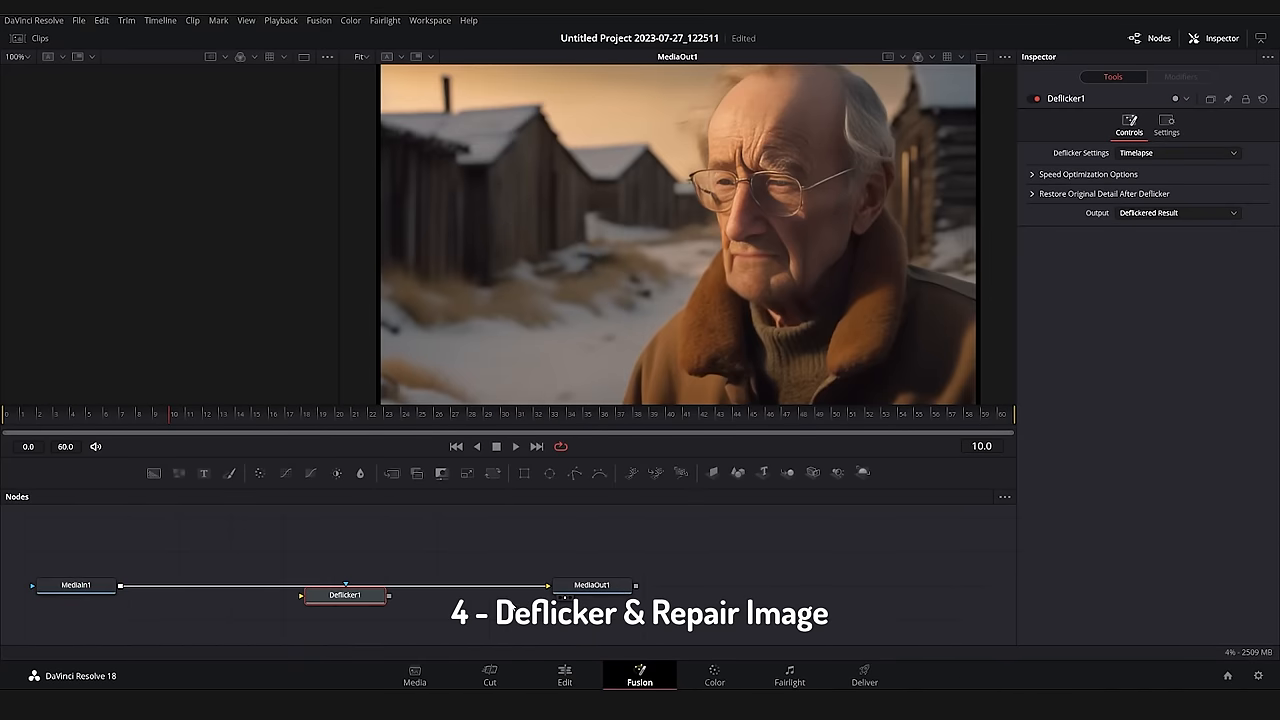
Step: Change the Deflicker node's preset from Timelapse to Fluoro Light
left_click(1178, 152)
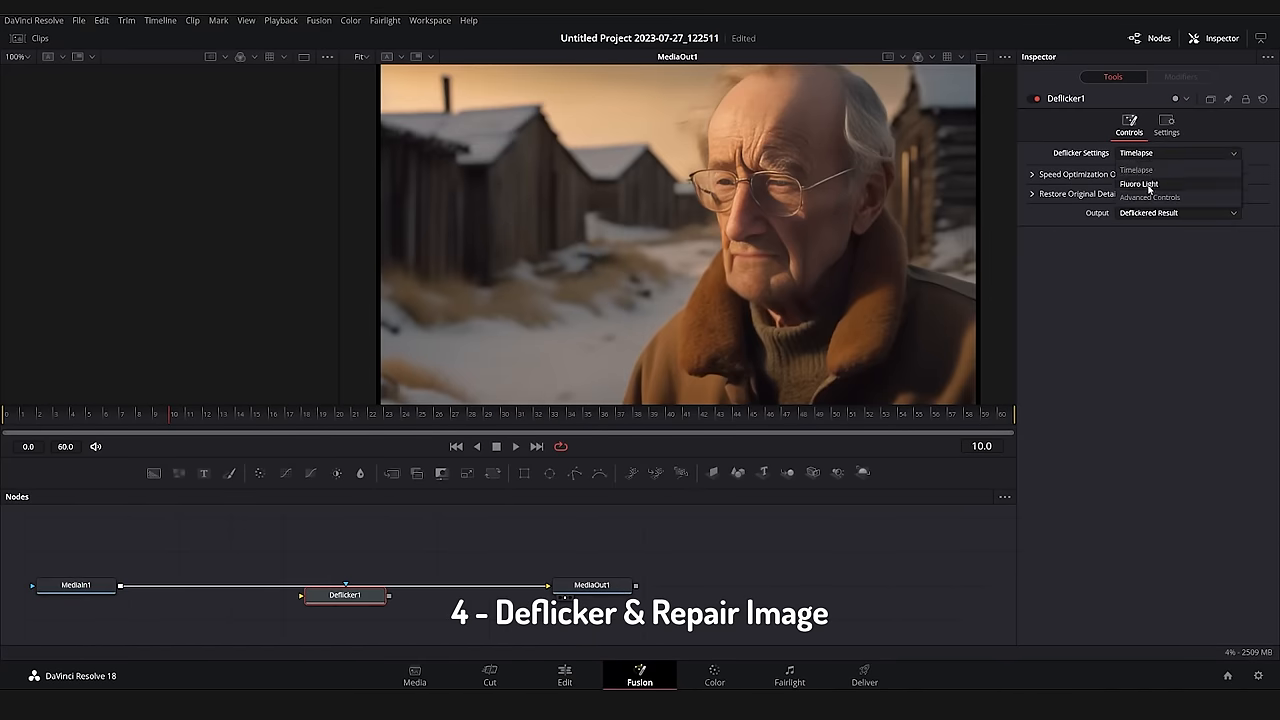
left_click(1138, 184)
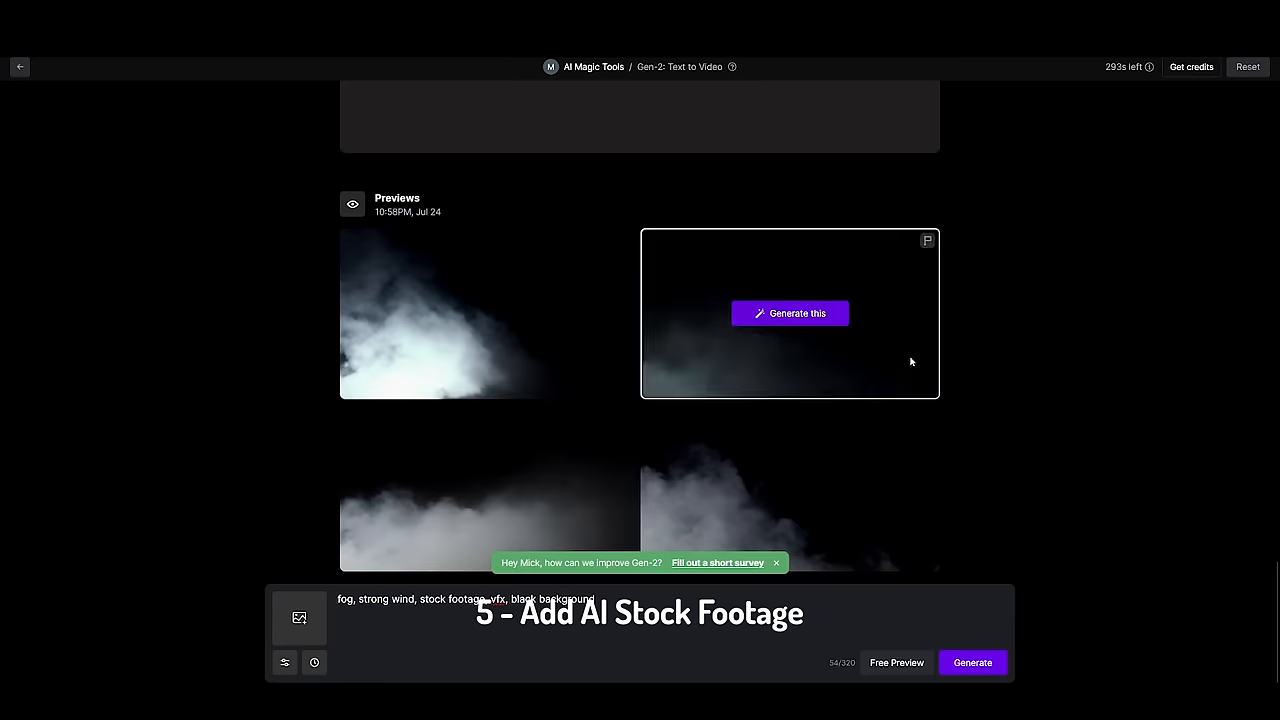
Step: Generate a full Gen-2 clip from the chosen fog-on-black preview
left_click(788, 312)
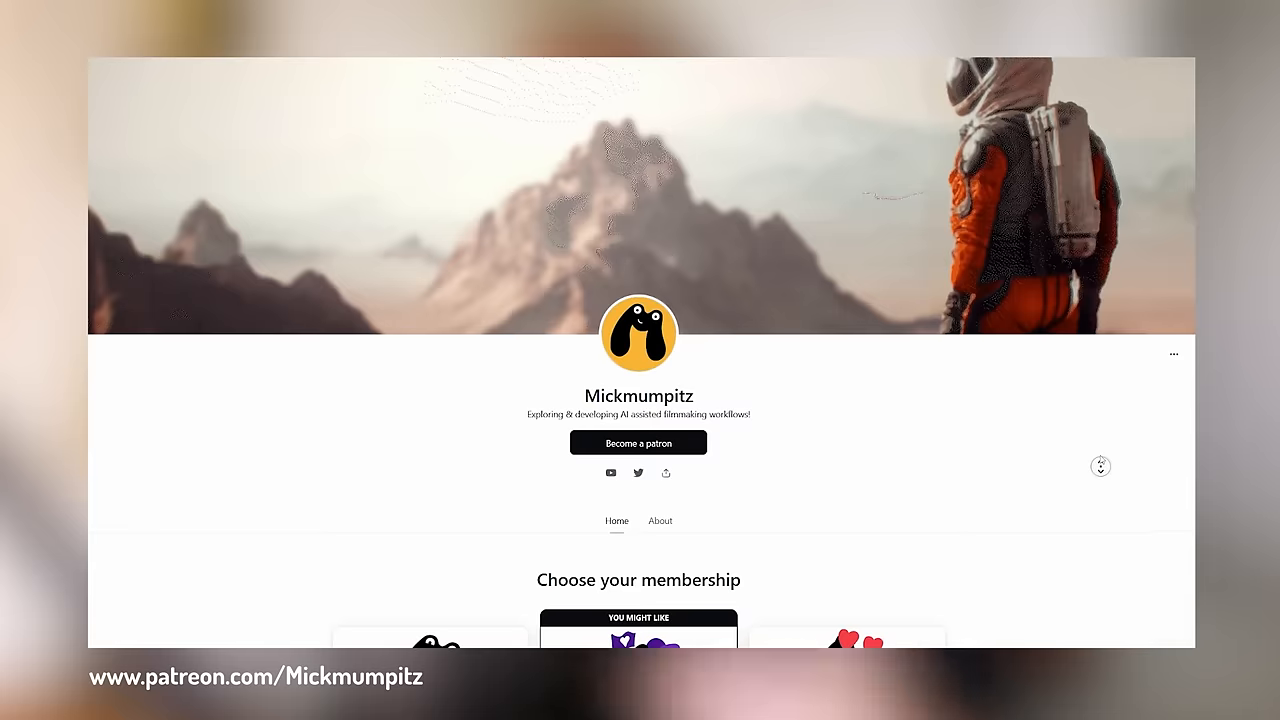
Step: Scroll the Patreon page down to the Fan, Supporter and Premium Supporter tiers
scroll("down", 3)
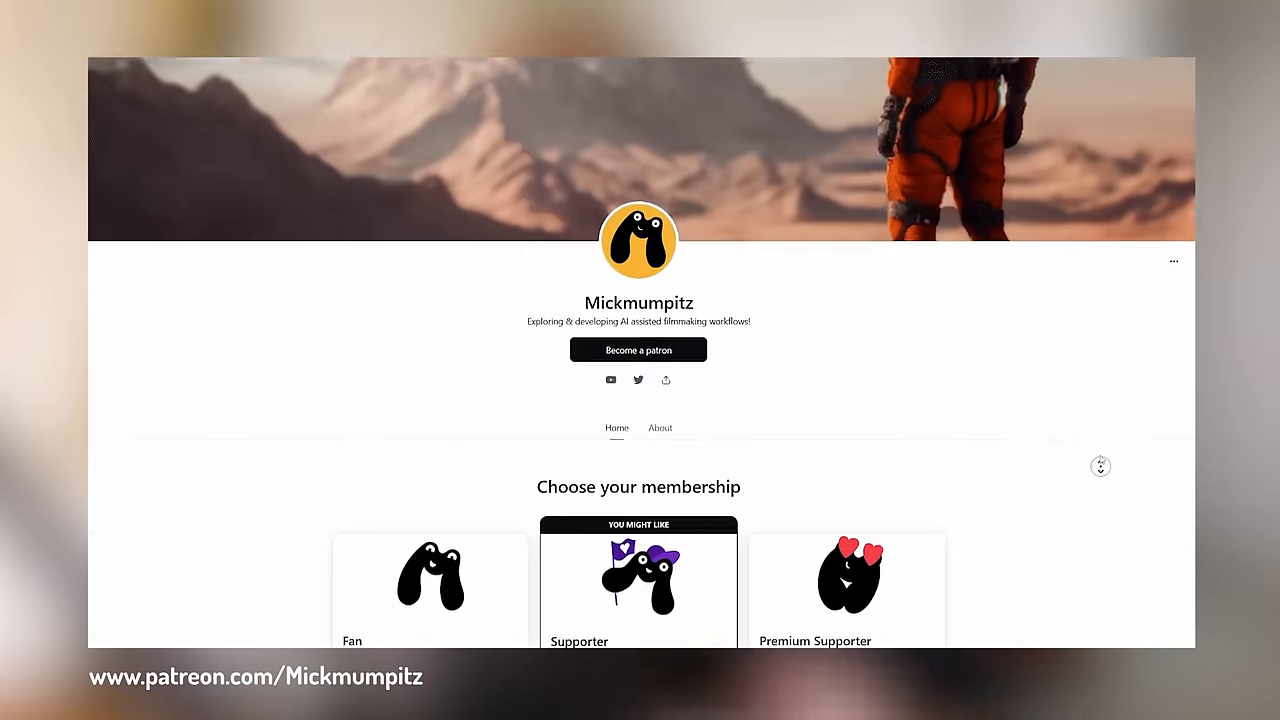
scroll("down", 3)
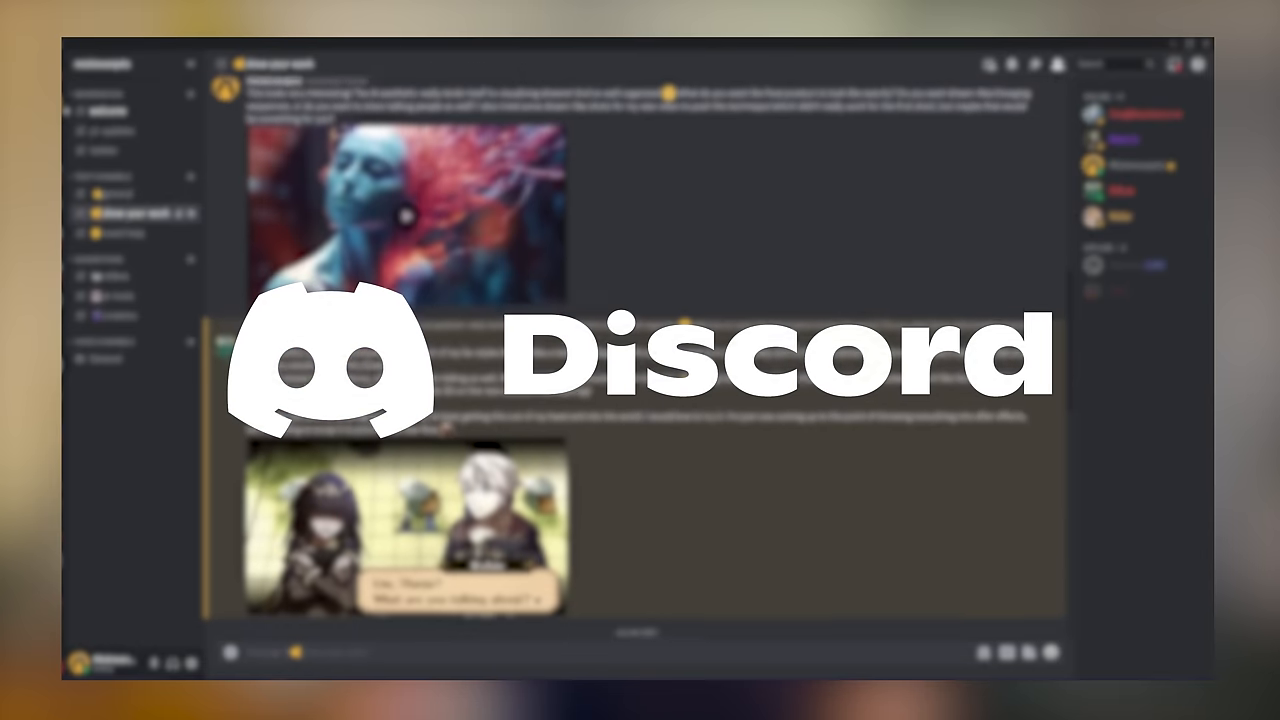
scroll("down", 3)
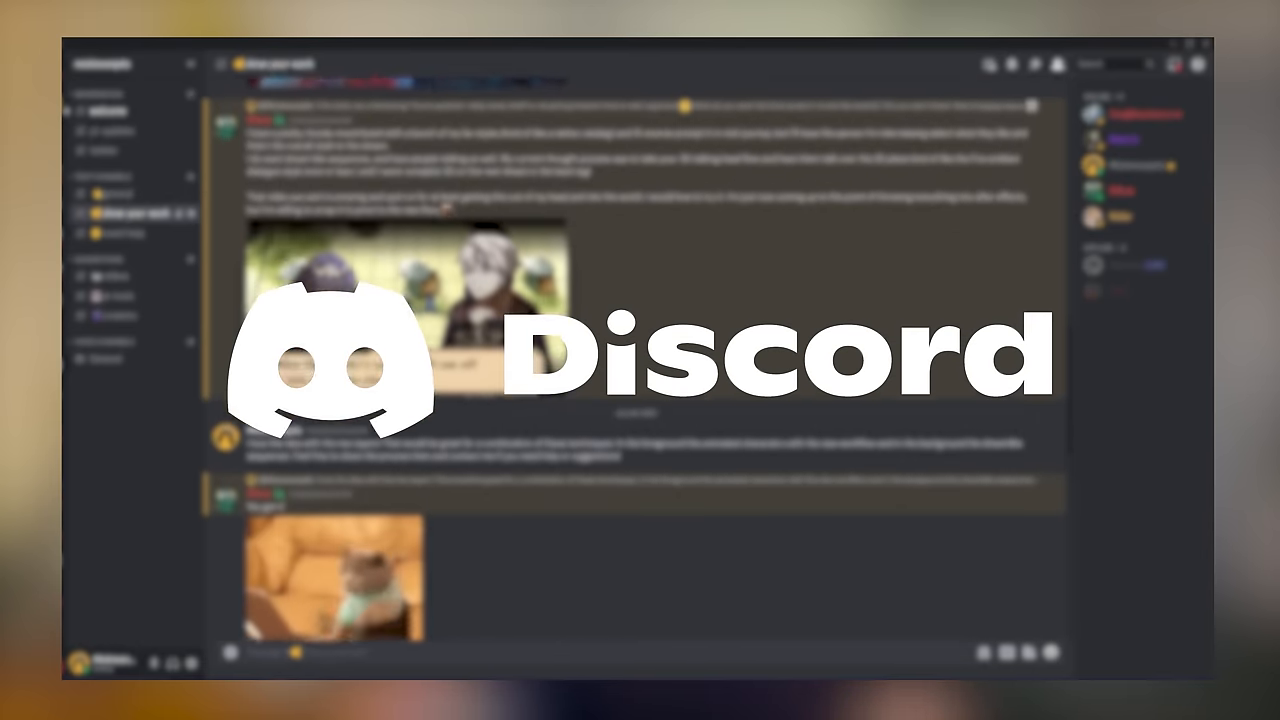